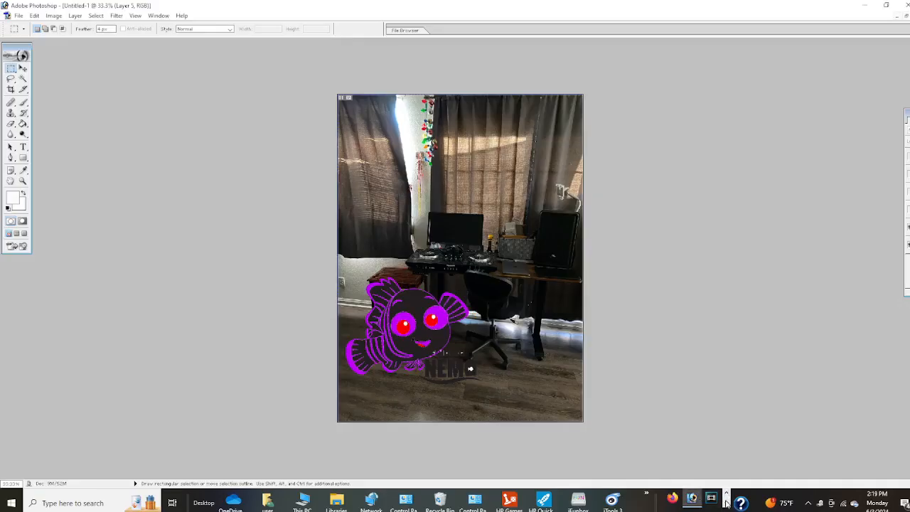
- Place the orange octopus Hank on the floor to the right of Nemo
click(696, 498)
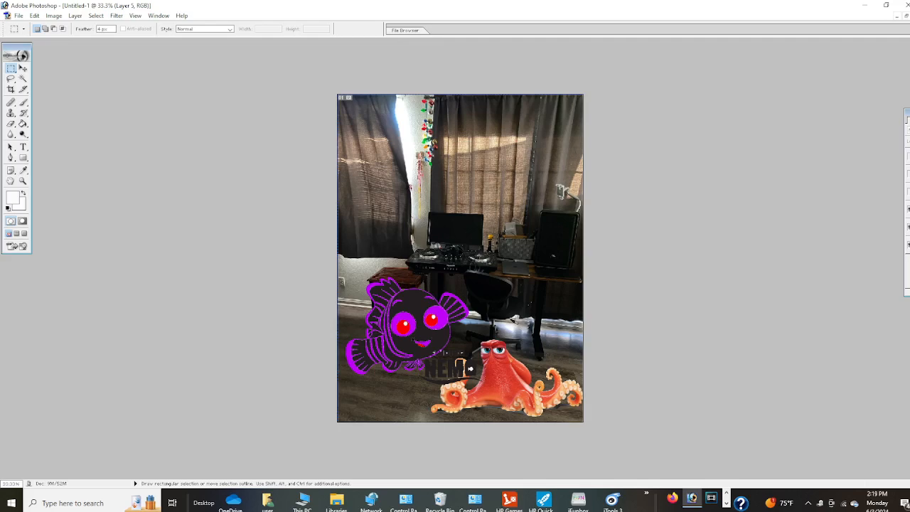
mouse_move(907, 204)
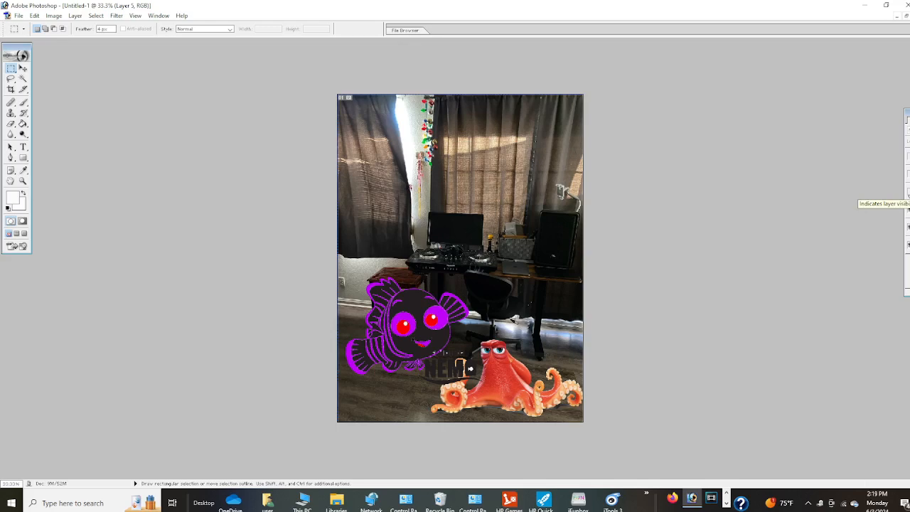